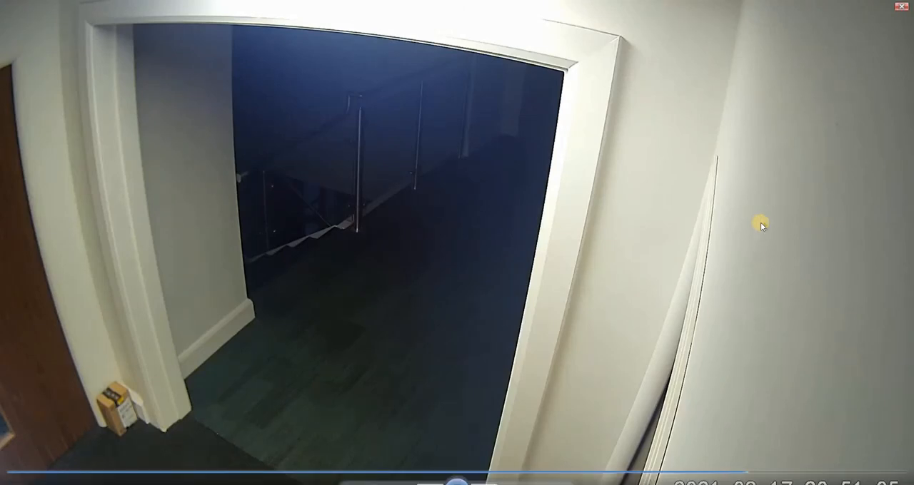
{"action": "mouse_move", "coordinate": [584, 237]}
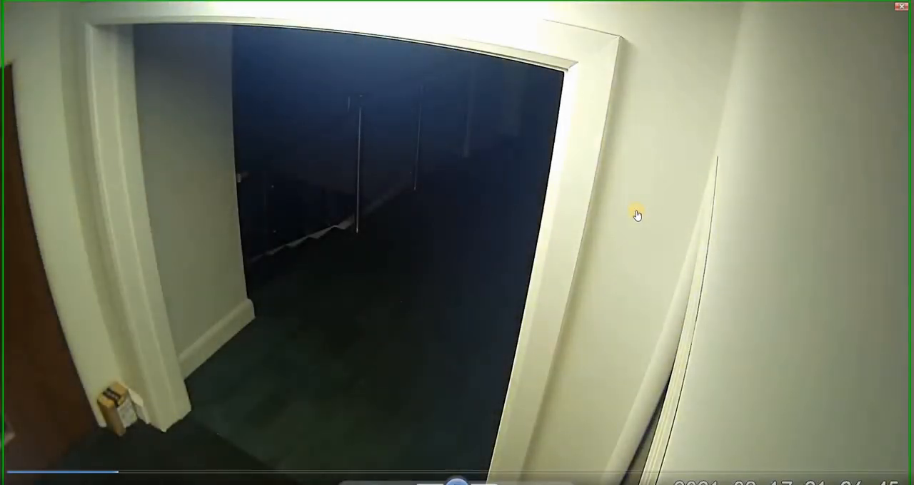
{"action": "mouse_move", "coordinate": [456, 291]}
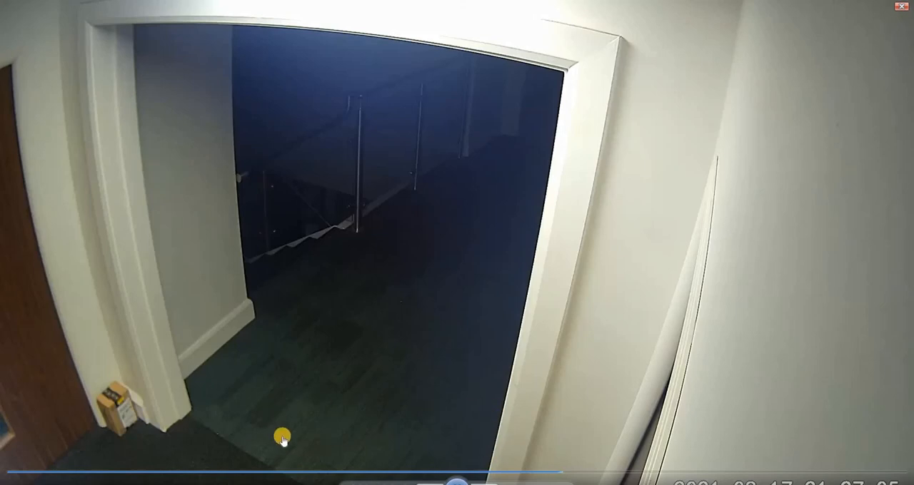
{"action": "mouse_move", "coordinate": [303, 316]}
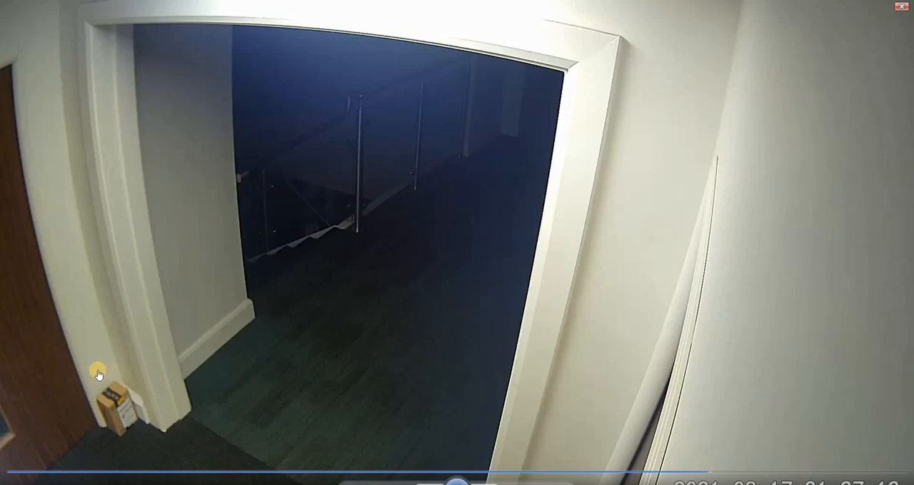
{"action": "mouse_move", "coordinate": [307, 407]}
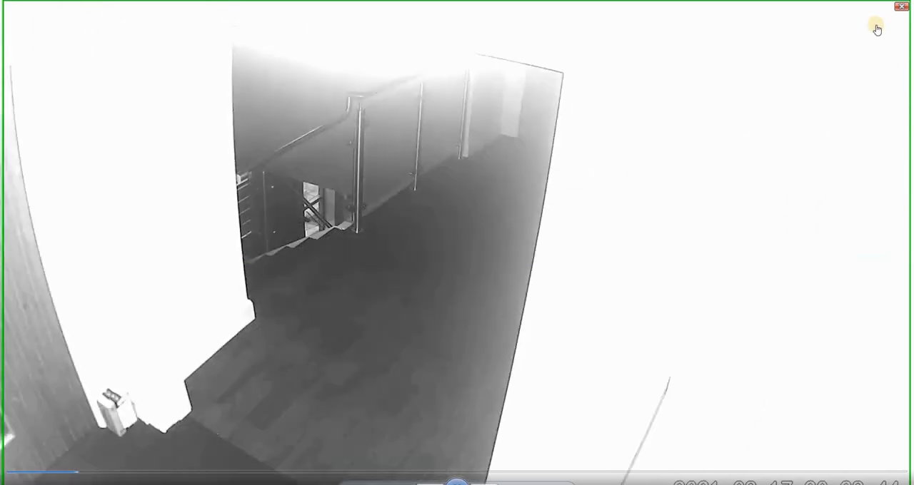
Close the video player showing the bright, overexposed stairwell clip.
{"action": "left_click", "coordinate": [899, 6]}
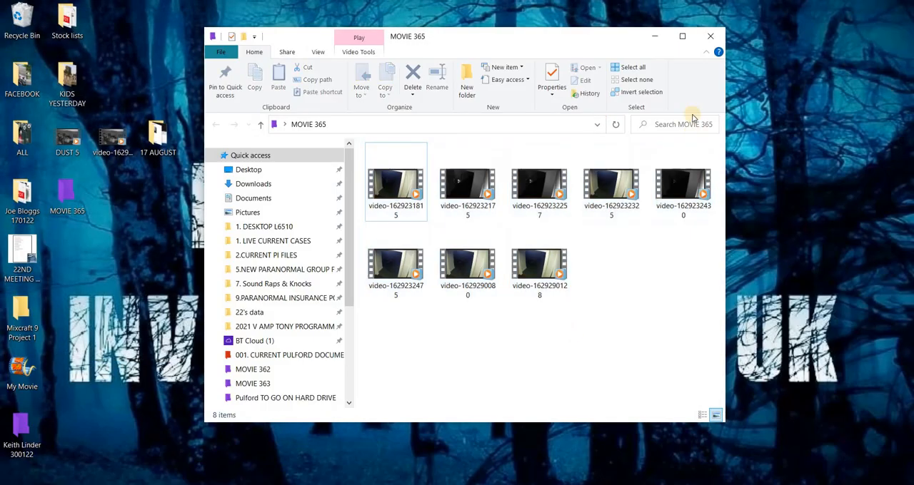
Look over the eight hallway clips in MOVIE 365, then close the folder window.
{"action": "left_click", "coordinate": [467, 182]}
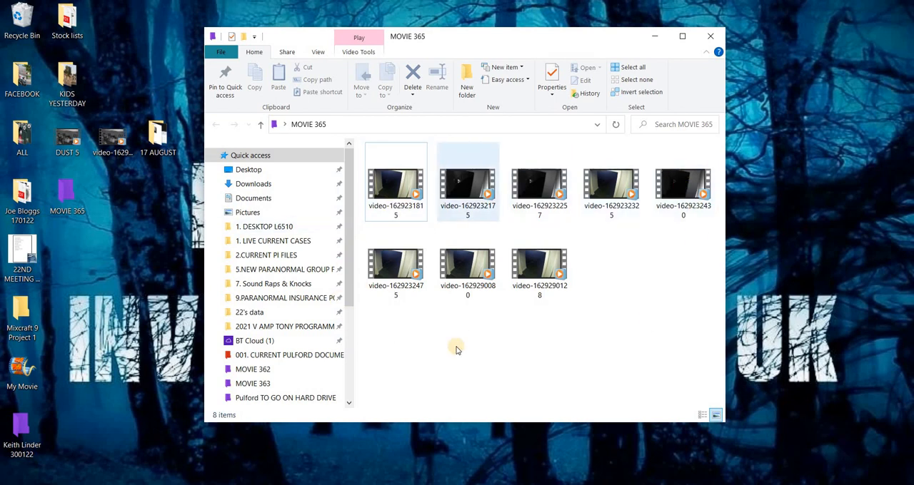
{"action": "left_click", "coordinate": [434, 322]}
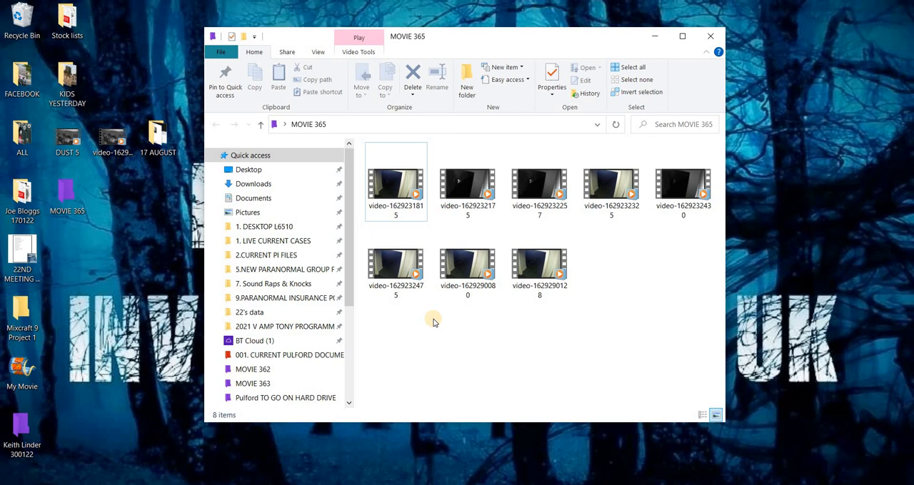
{"action": "mouse_move", "coordinate": [444, 317]}
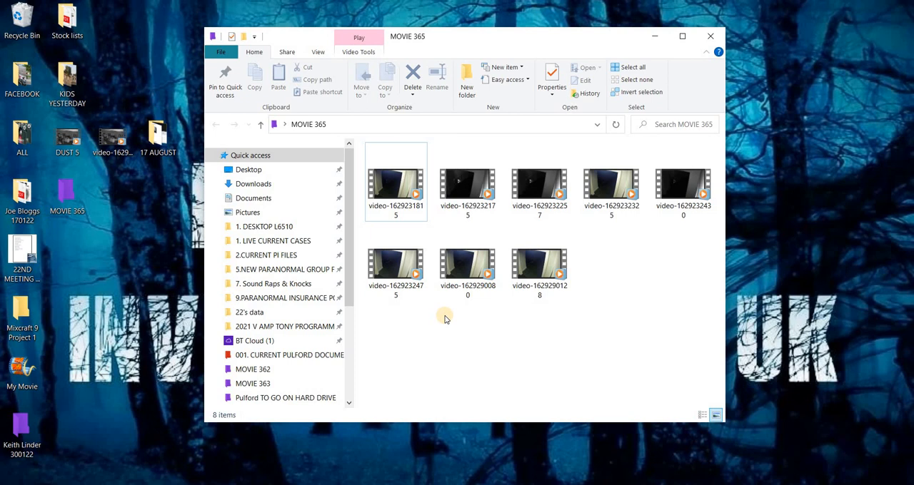
{"action": "mouse_move", "coordinate": [469, 299]}
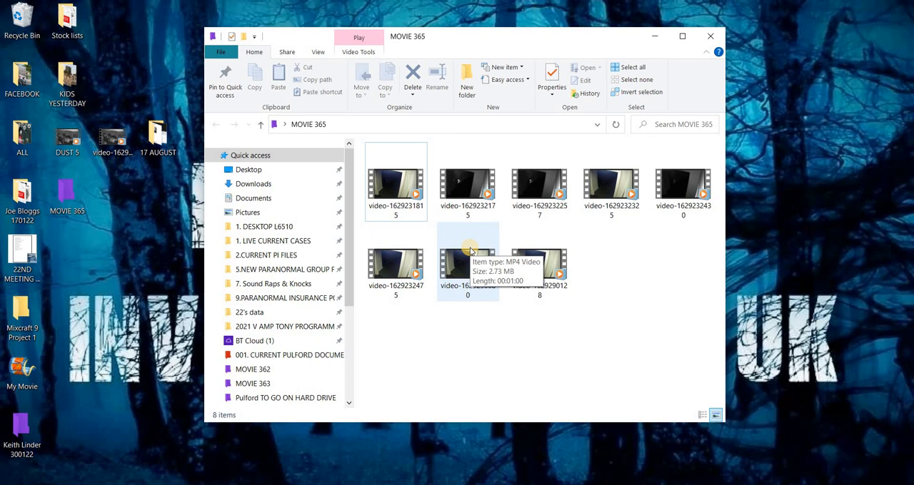
{"action": "mouse_move", "coordinate": [589, 189]}
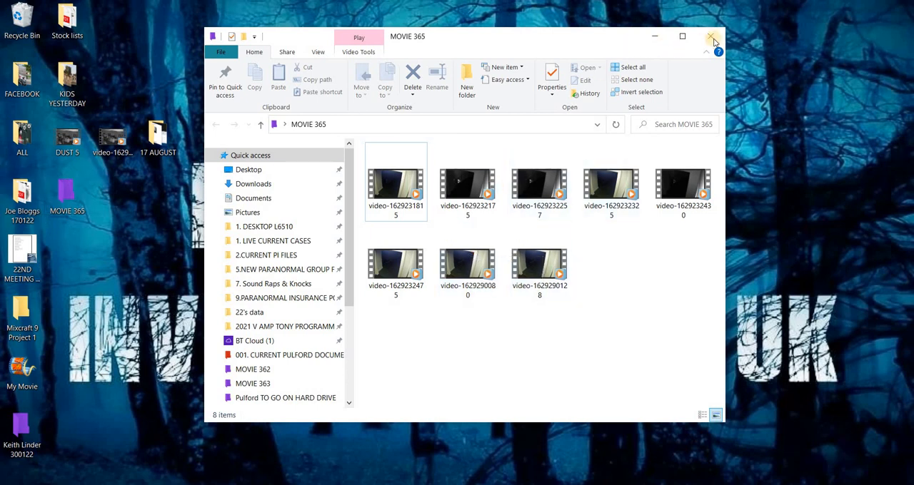
{"action": "left_click", "coordinate": [712, 37]}
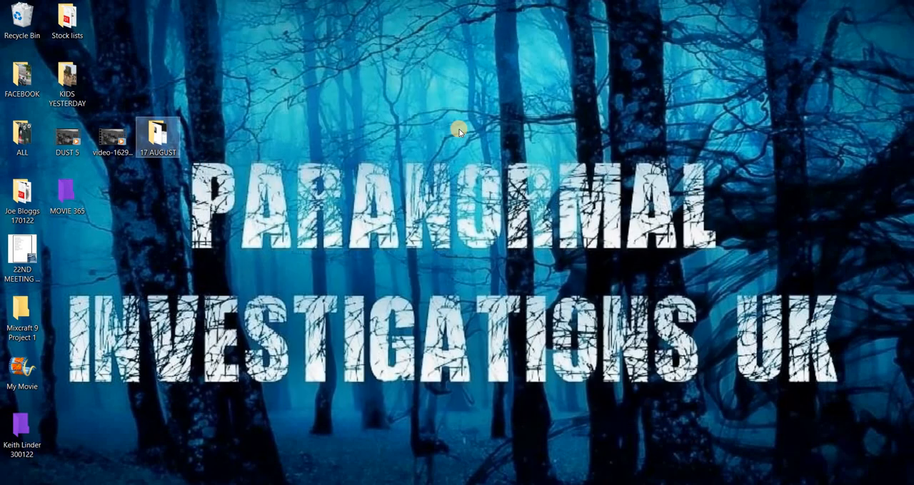